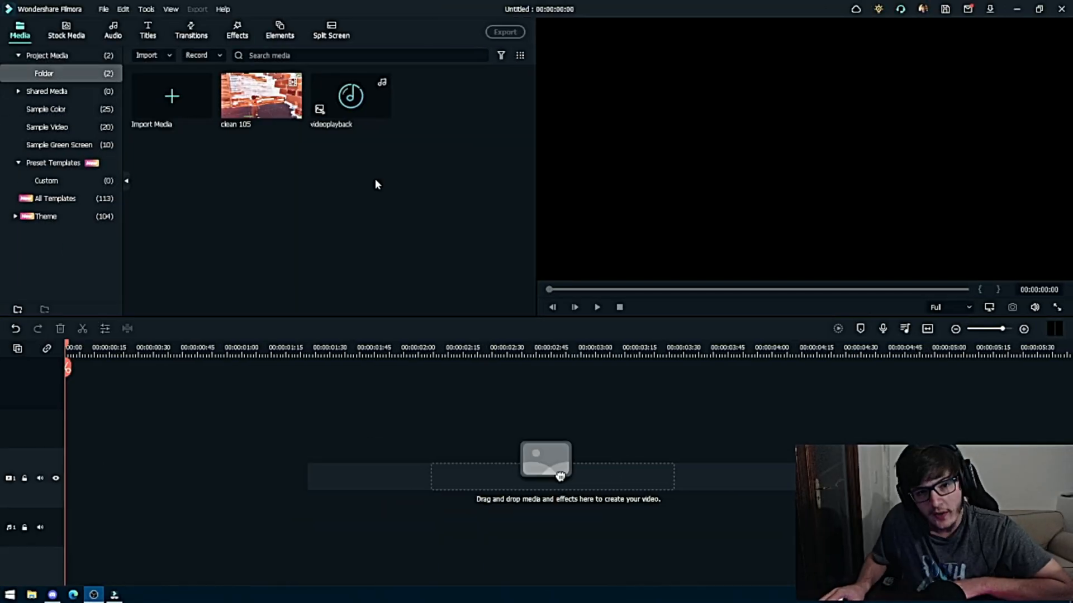
mouse_move(350, 75)
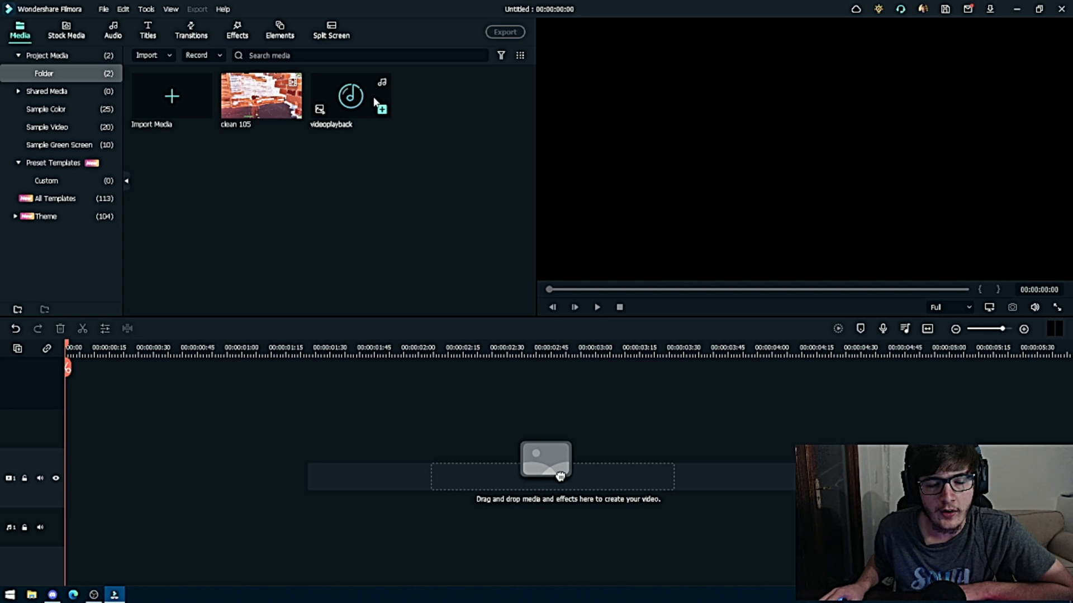
Open the context menu for the videoplayback music in the media panel
right_click(350, 95)
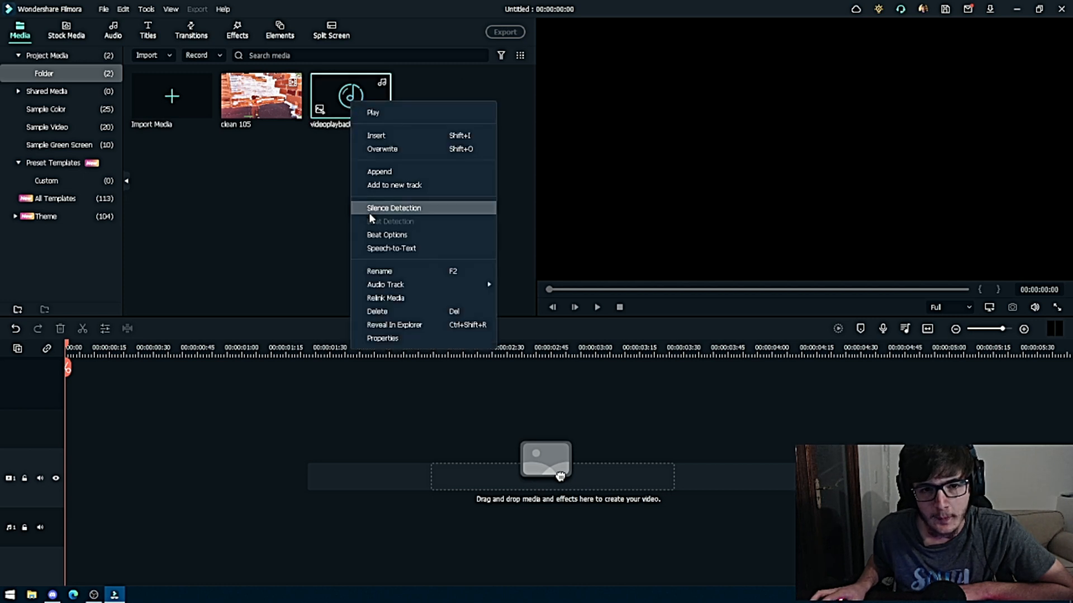
mouse_move(393, 210)
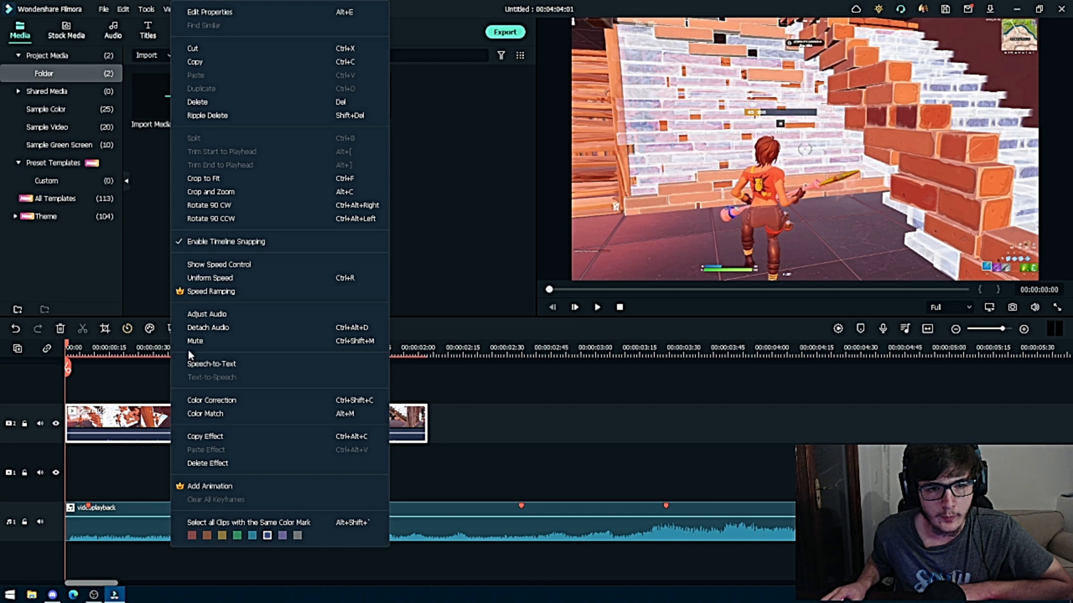
mouse_move(219, 306)
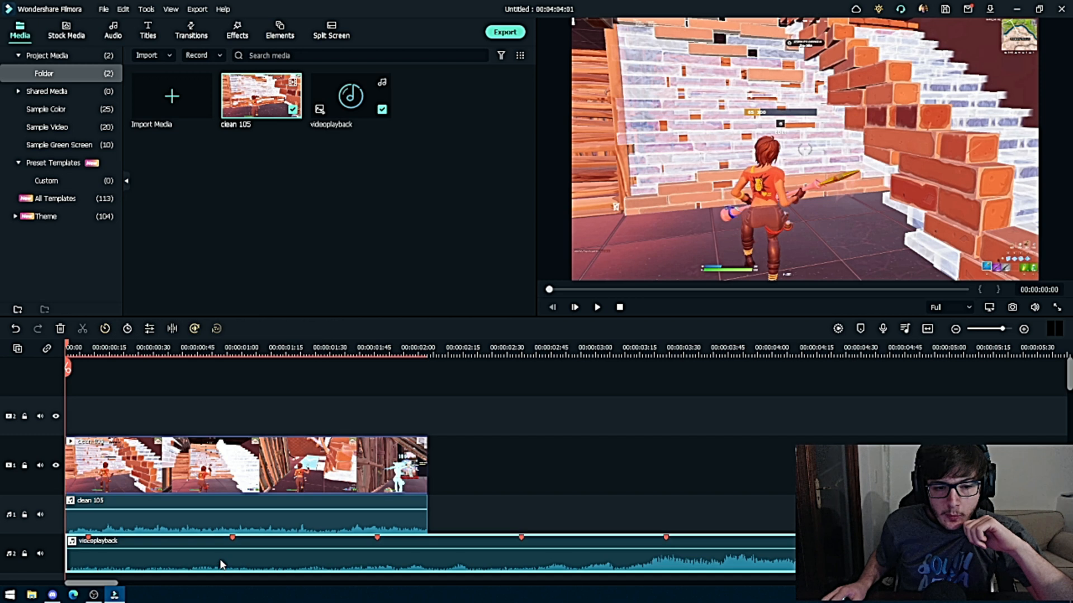
double_click(219, 554)
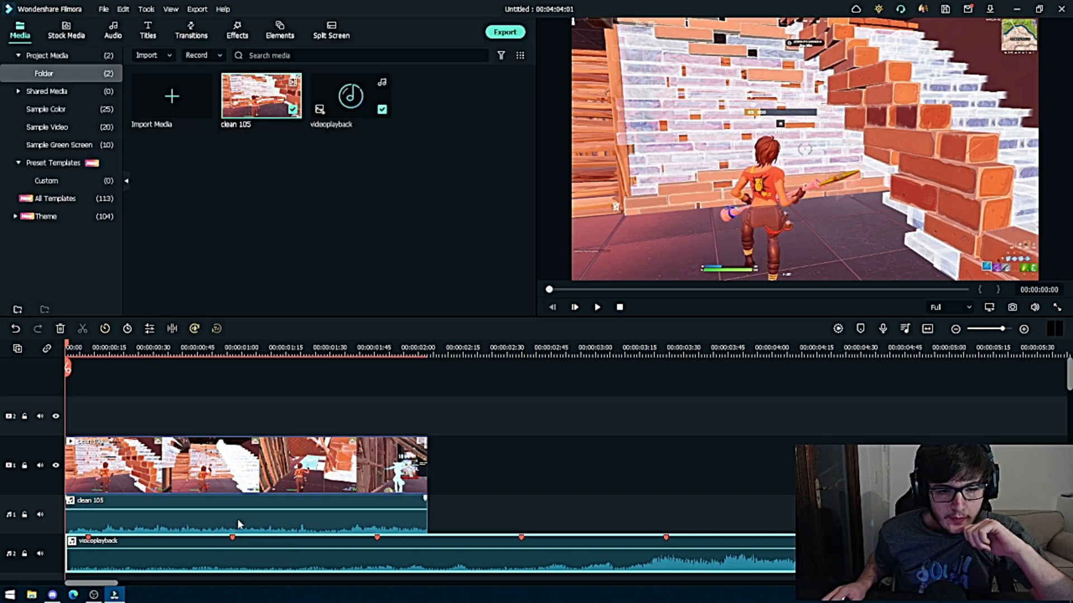
double_click(240, 527)
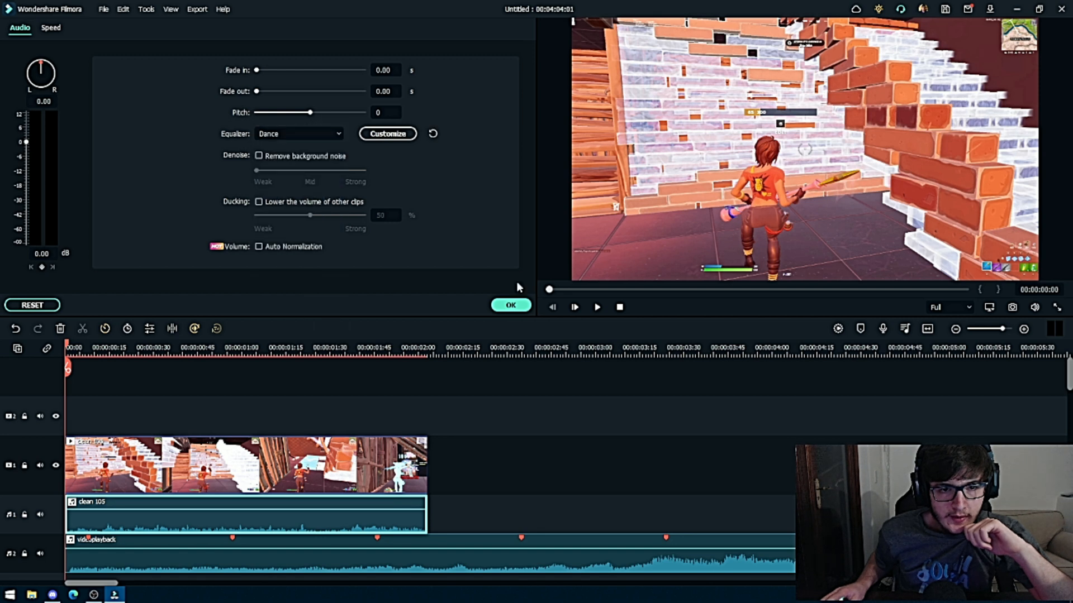
click(511, 305)
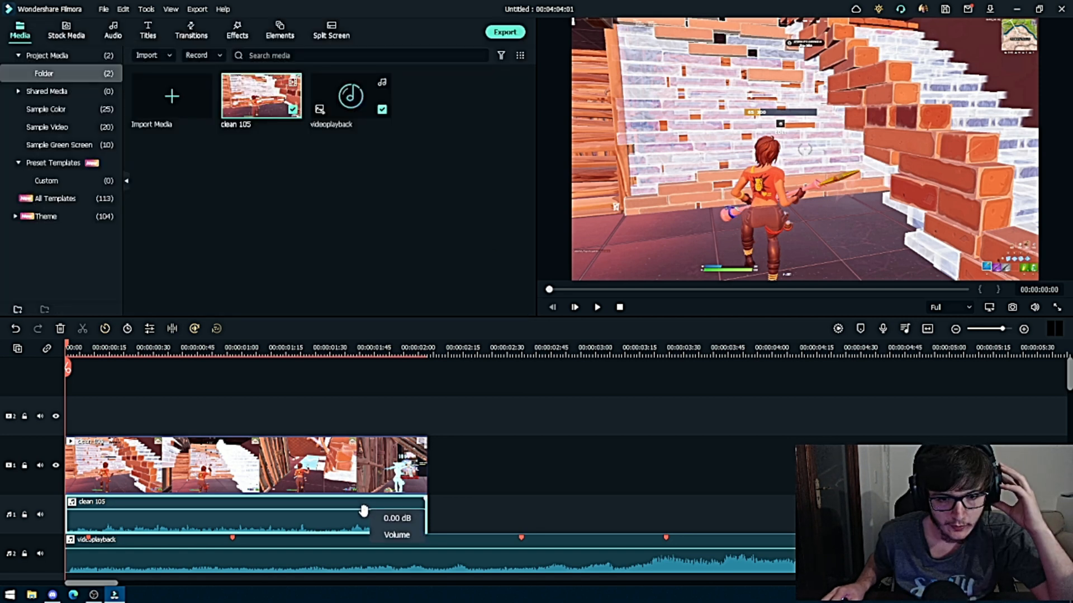
click(303, 347)
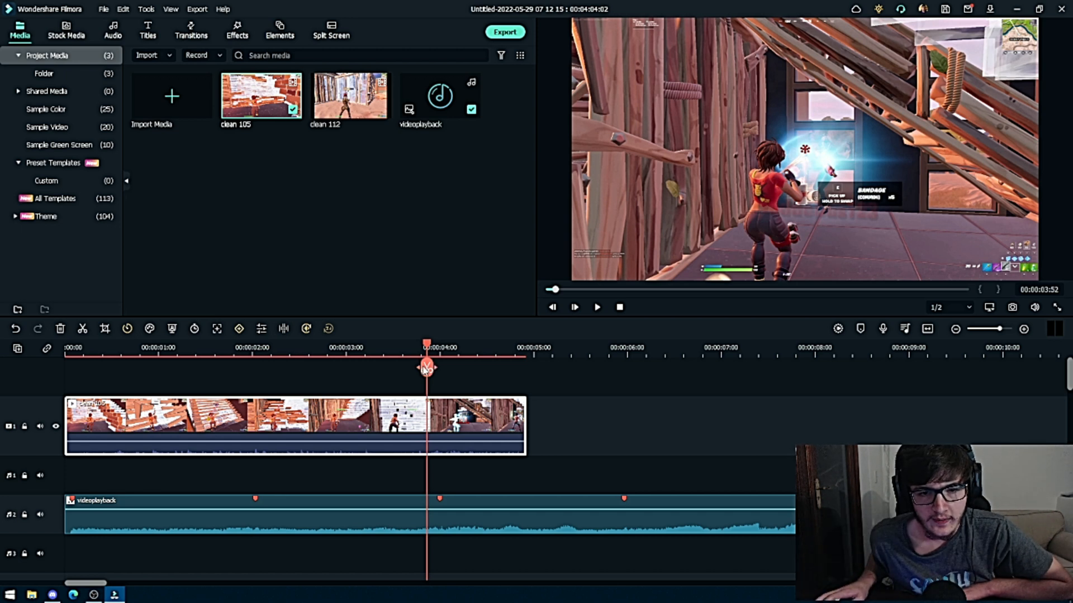
Place clean 105 and the beat-marked videoplayback music on the timeline tracks
click(426, 369)
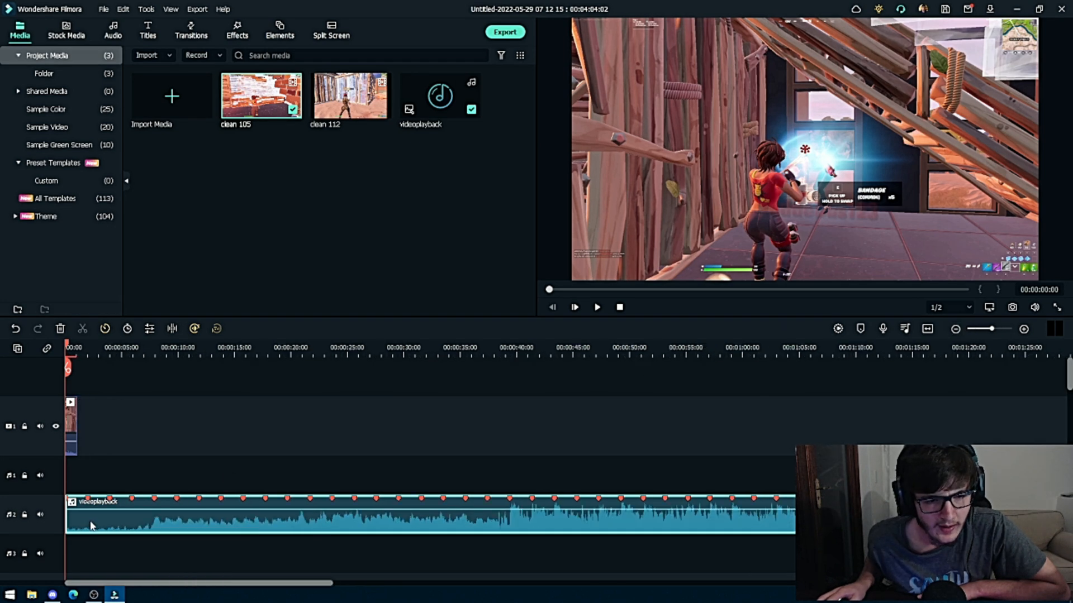
mouse_move(520, 503)
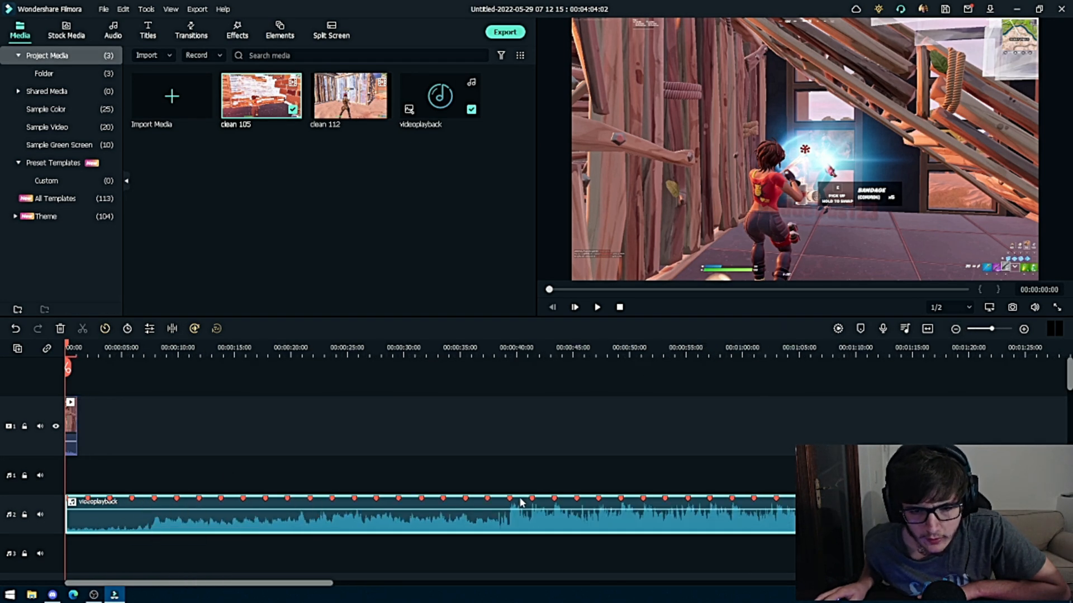
click(509, 348)
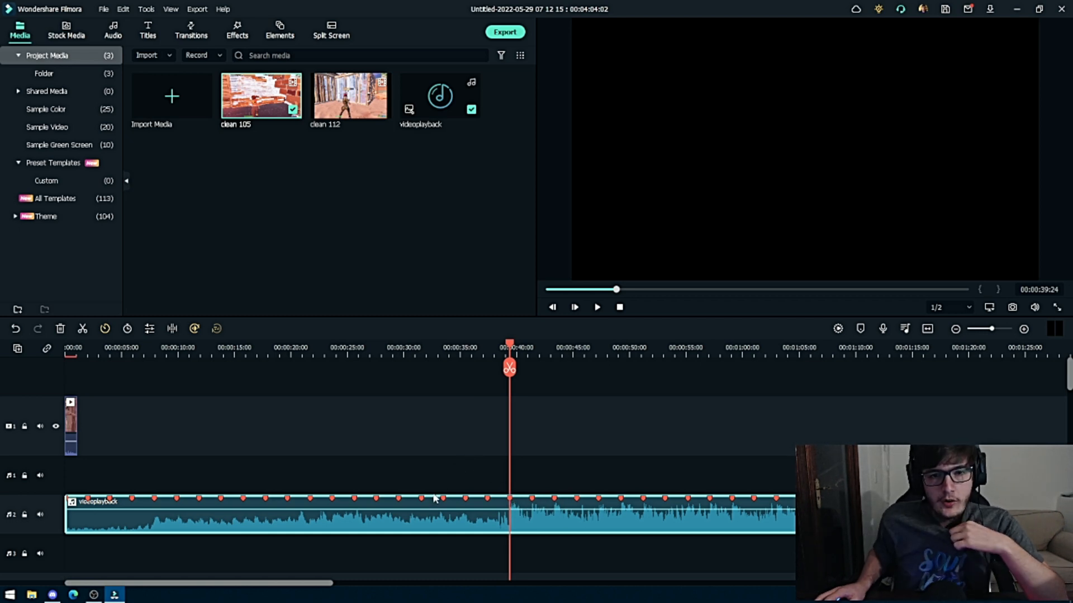
mouse_move(624, 267)
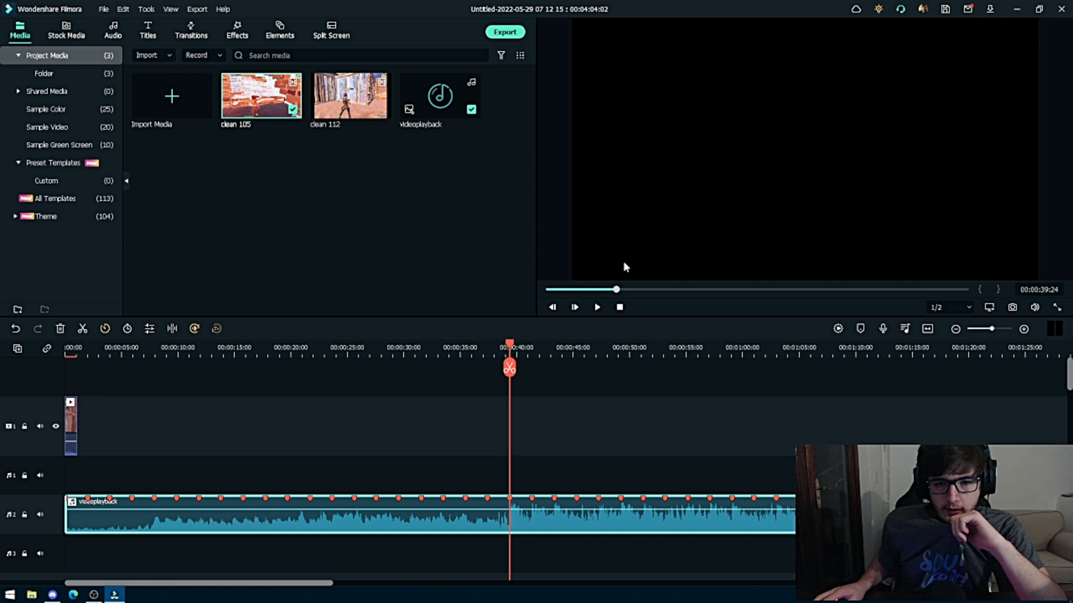
click(597, 307)
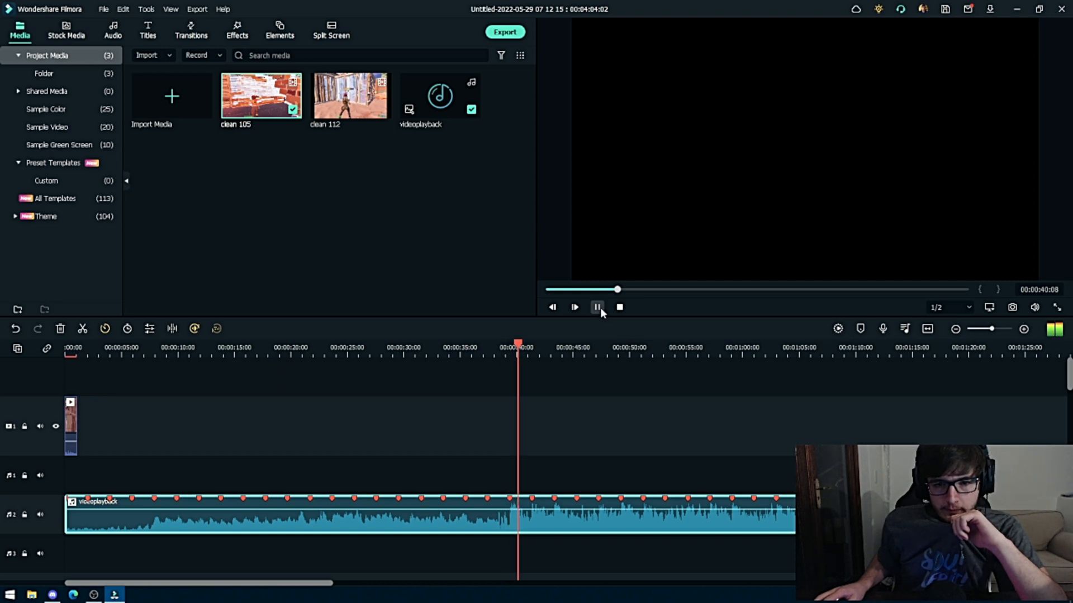
click(596, 307)
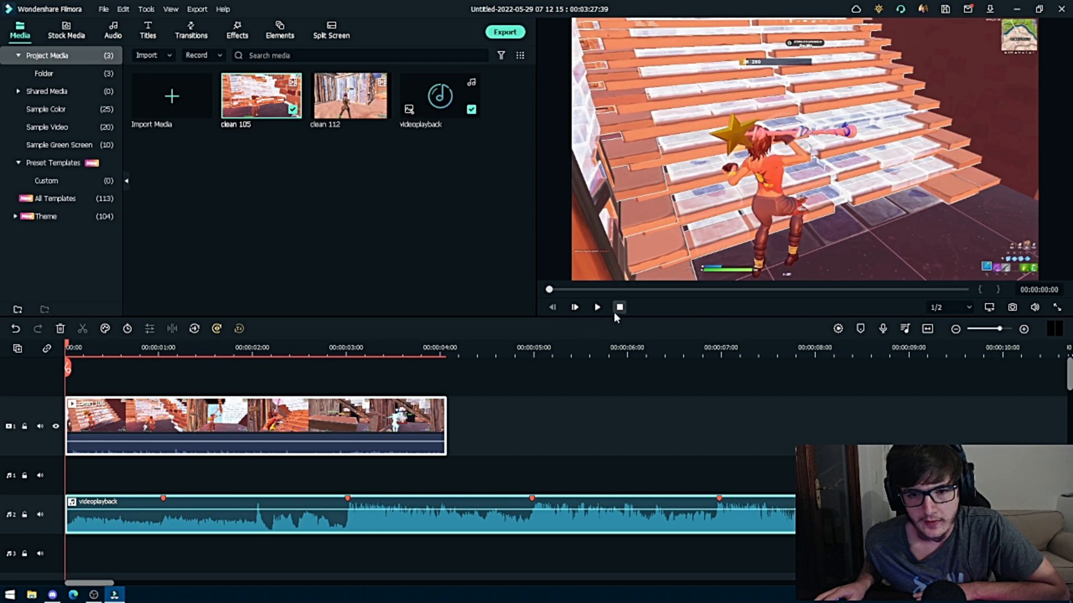
click(575, 306)
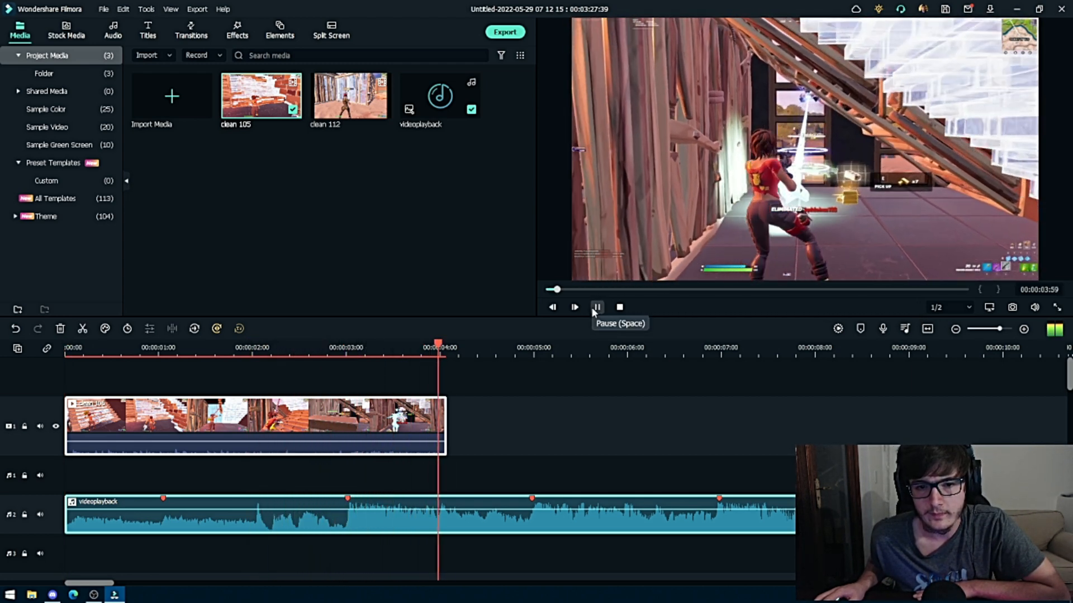
click(597, 307)
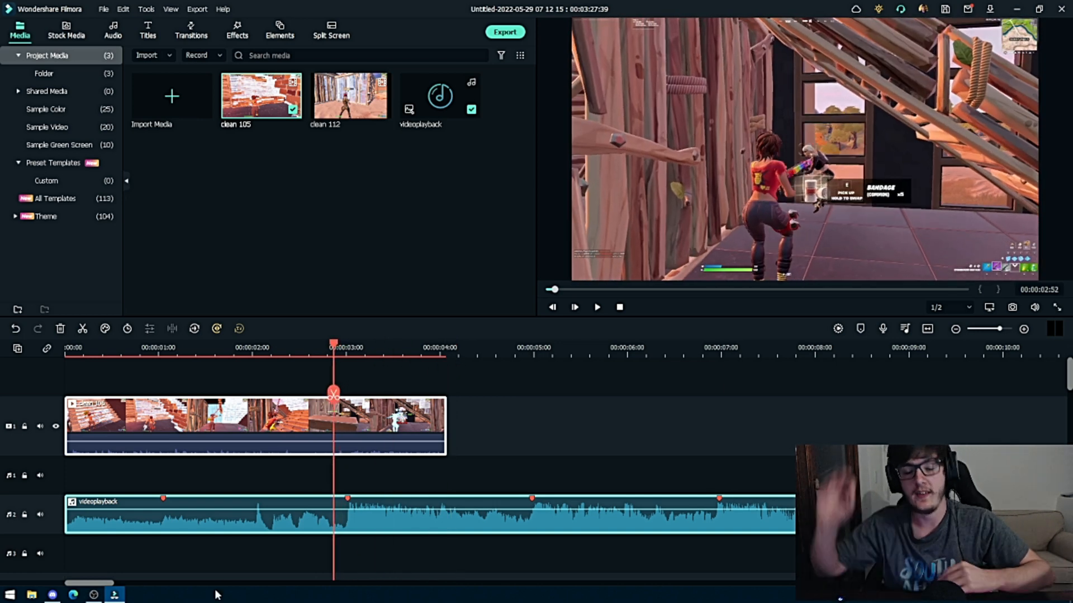
mouse_move(707, 586)
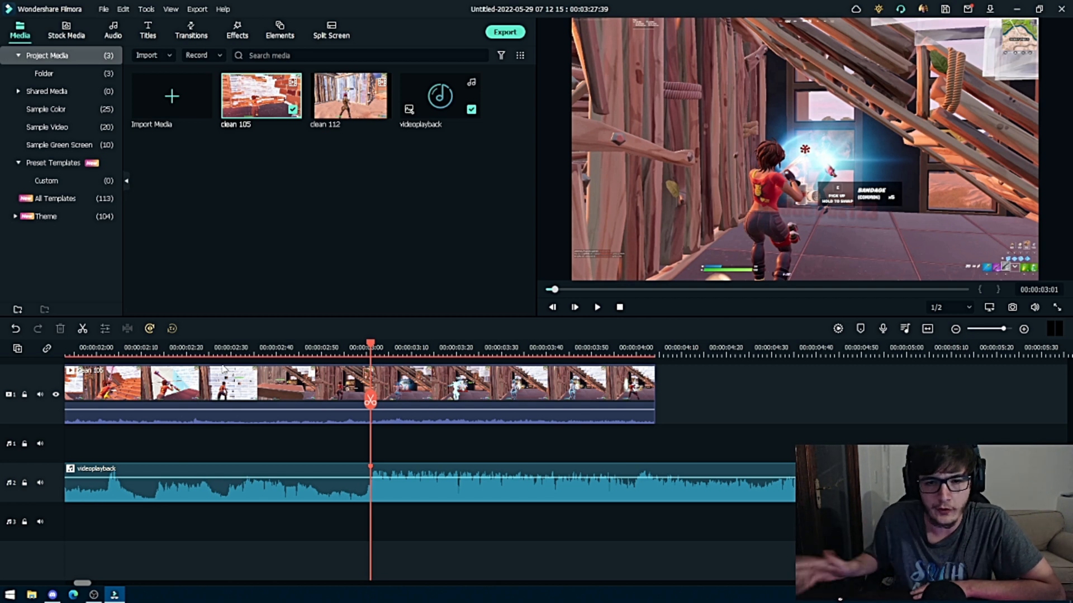
Trim the end of clean 105 to the playhead at 00:00:04:00
click(597, 306)
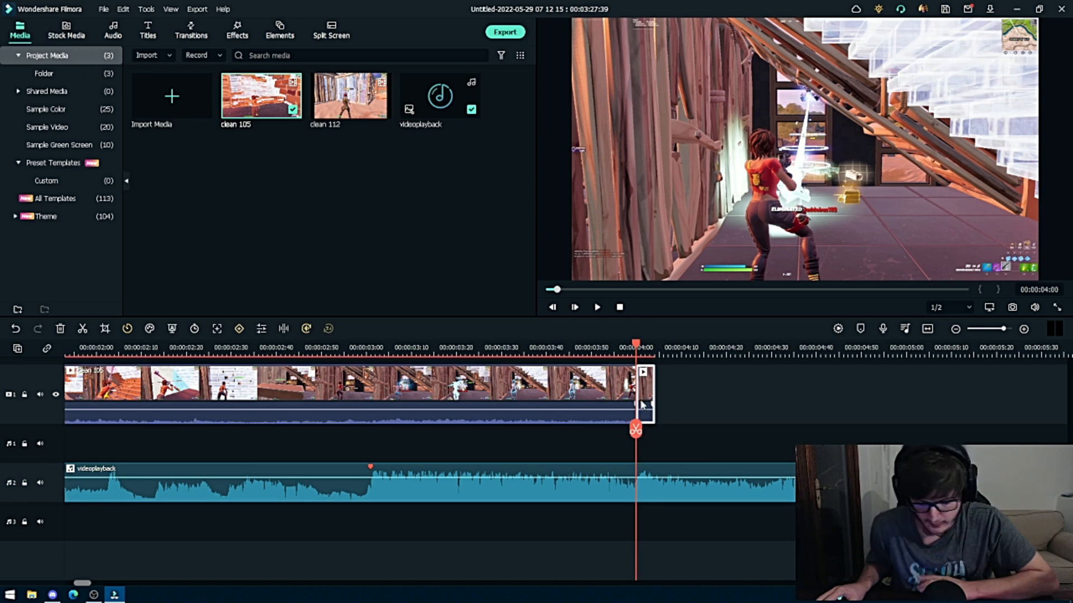
click(956, 329)
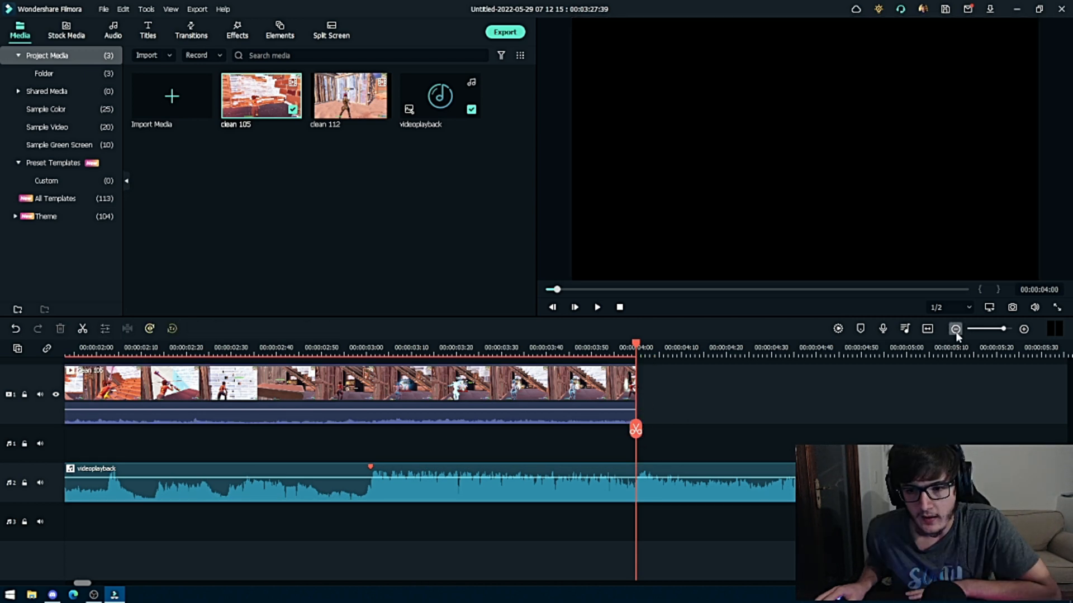
click(574, 307)
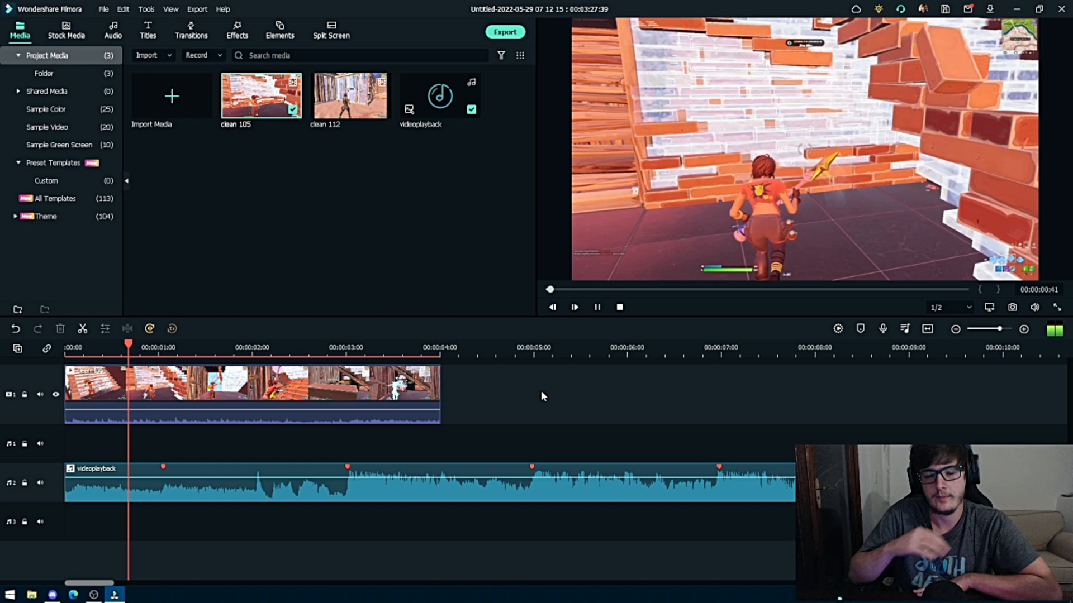
click(313, 348)
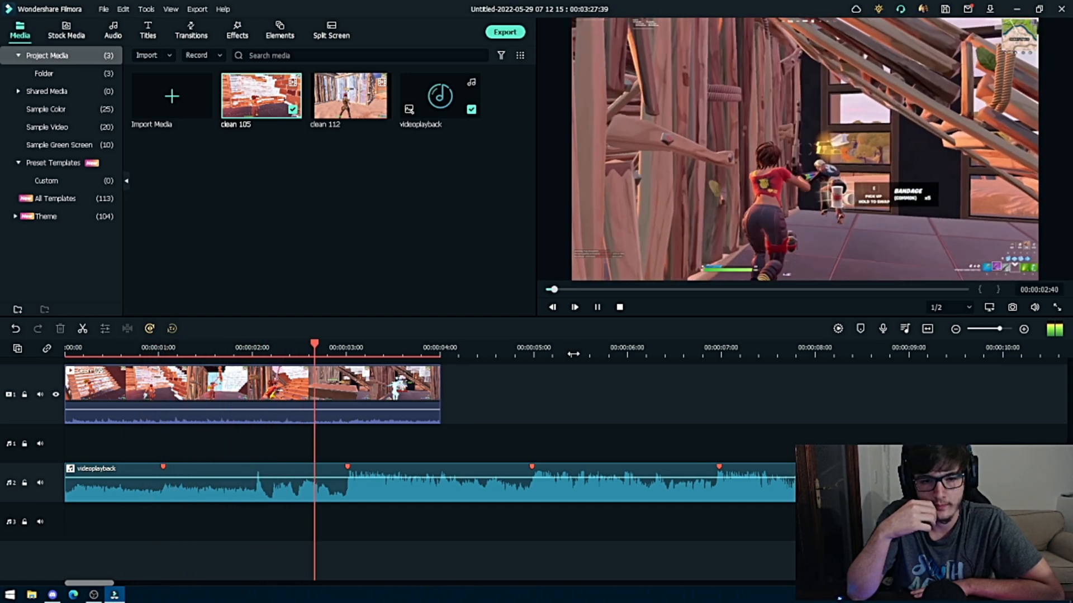
click(744, 344)
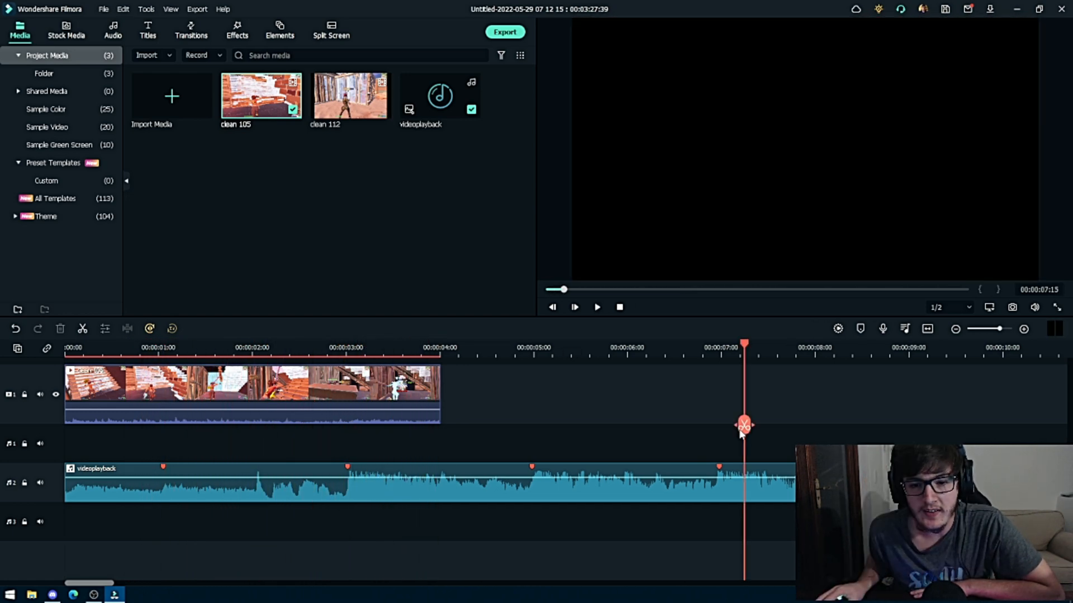